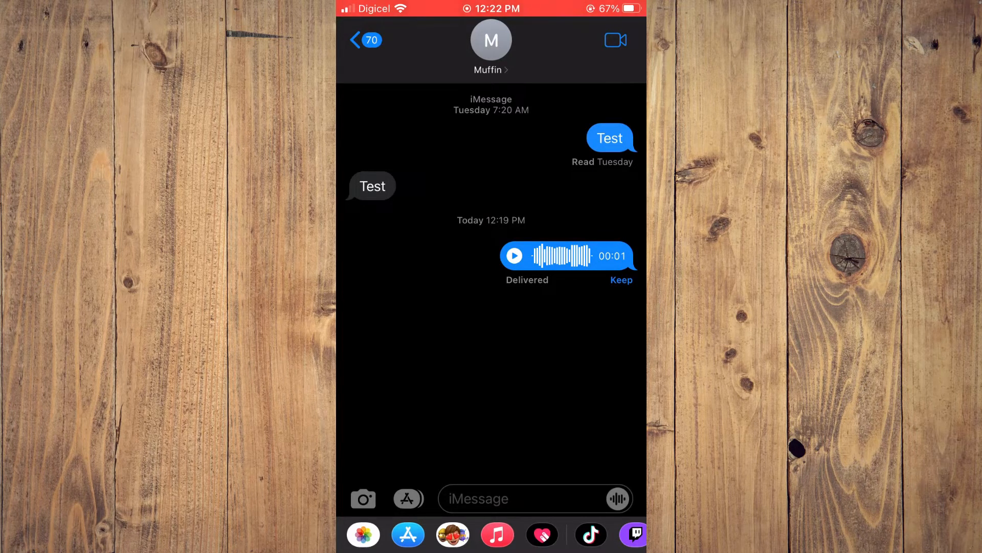
Step: Keep the one-second audio message so it no longer expires
{"action": "left_click", "coordinate": [622, 279]}
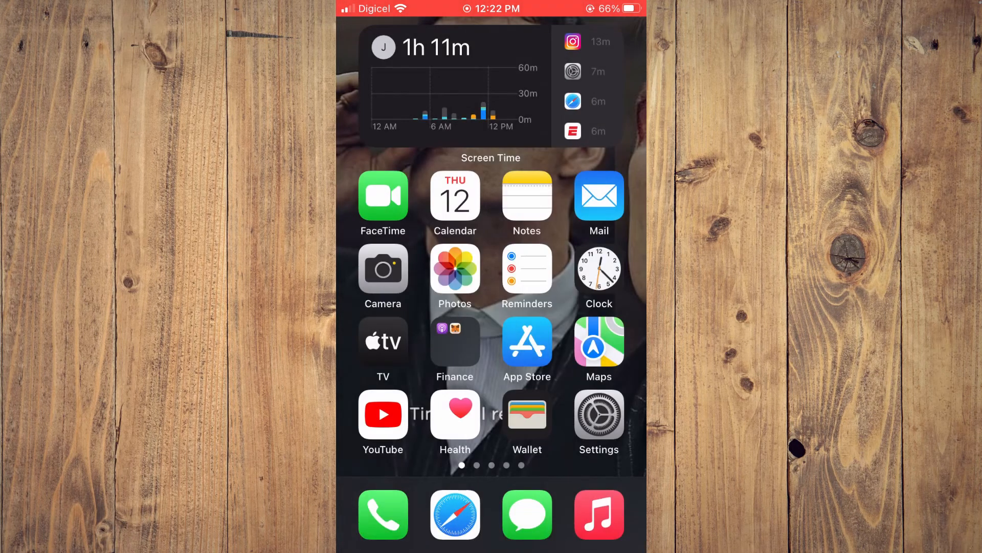
Step: Launch the Files app from its Home Screen page
{"action": "scroll", "scroll_direction": "left", "scroll_amount": 3}
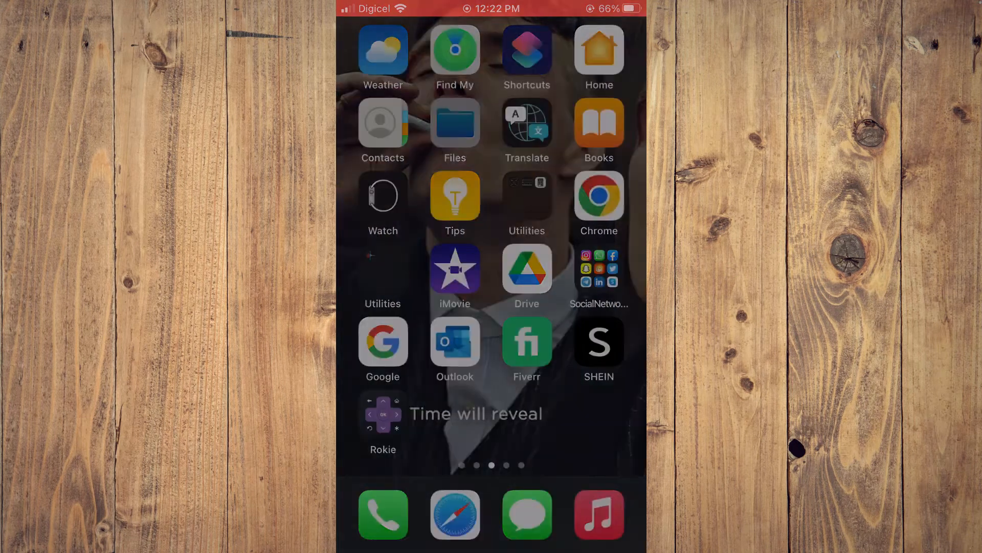
{"action": "left_click", "coordinate": [455, 123]}
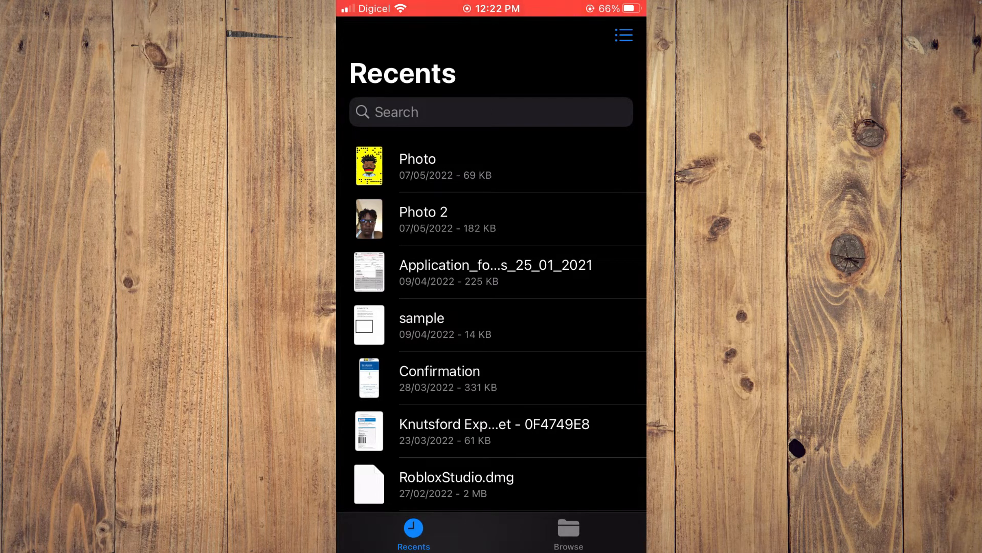
Step: Paste the kept audio message into the iCloud Drive folder
{"action": "left_click", "coordinate": [567, 531]}
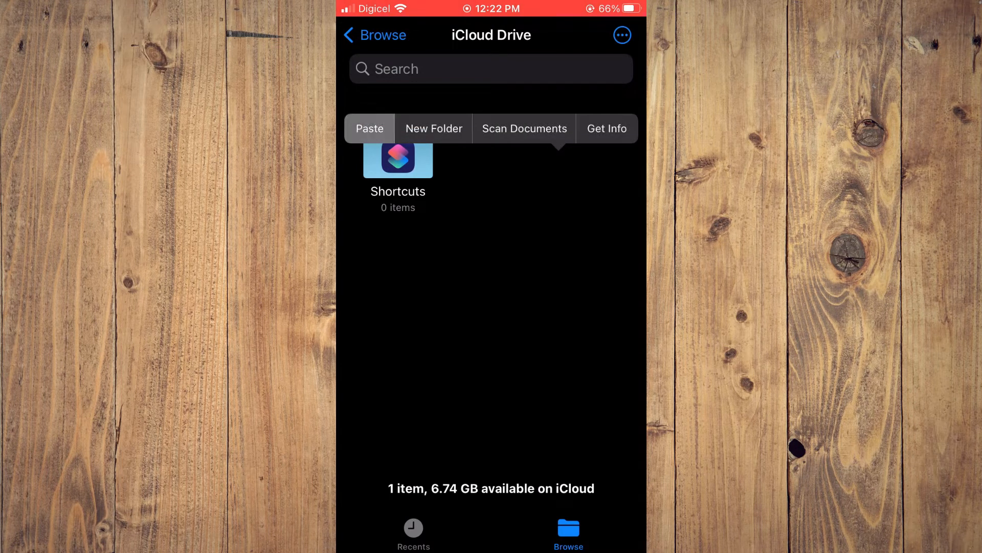
{"action": "left_click", "coordinate": [369, 128]}
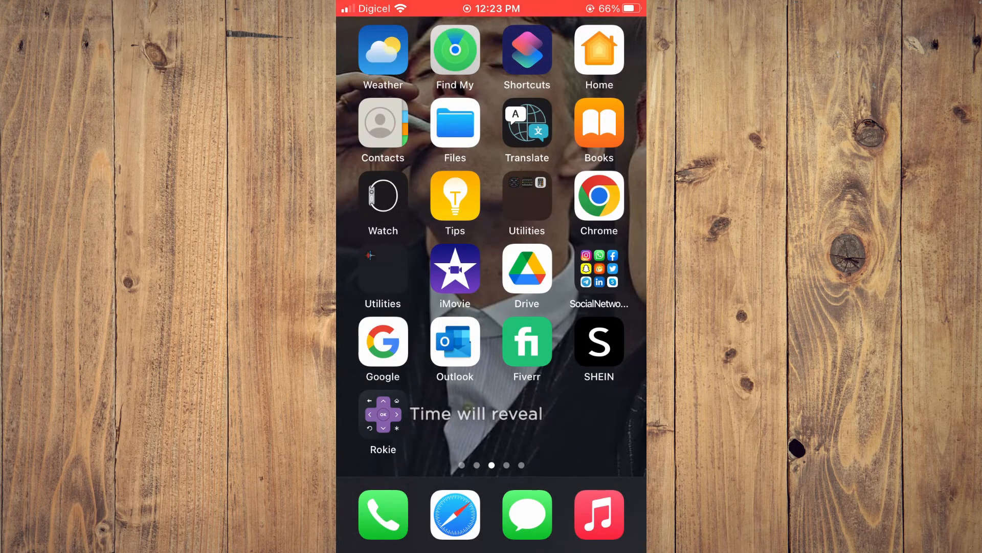
Step: Launch the Settings app from the first Home Screen page
{"action": "scroll", "scroll_direction": "left", "scroll_amount": 3}
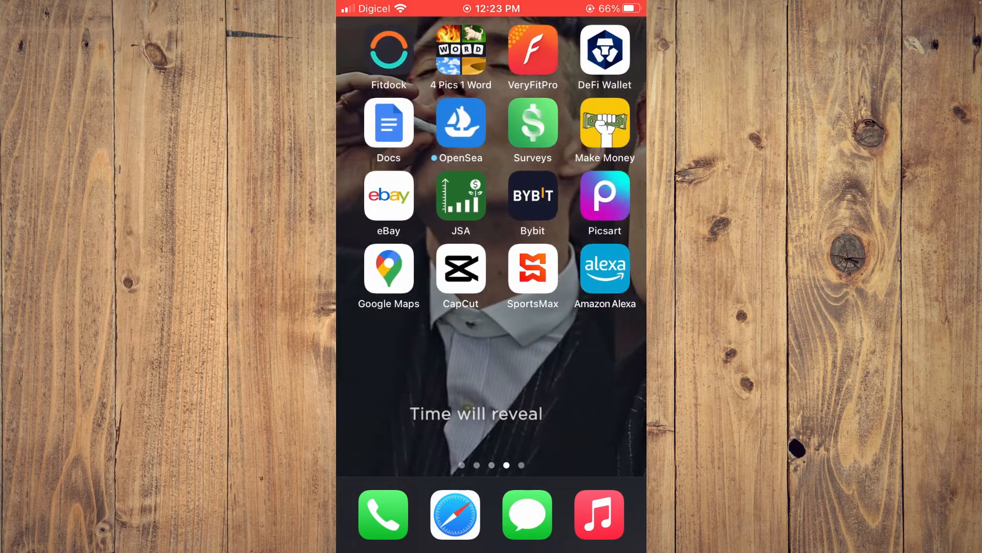
{"action": "left_click", "coordinate": [527, 515]}
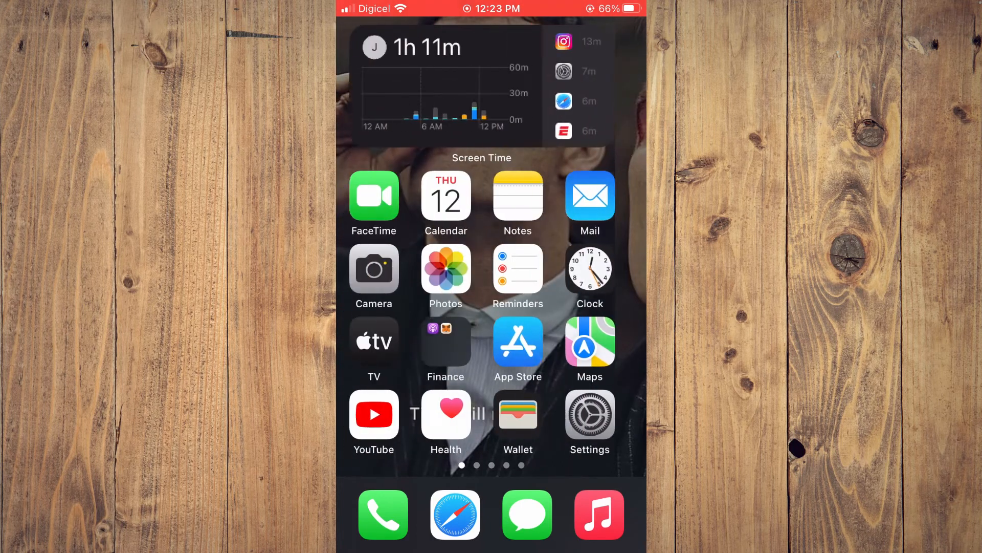
{"action": "left_click", "coordinate": [589, 411]}
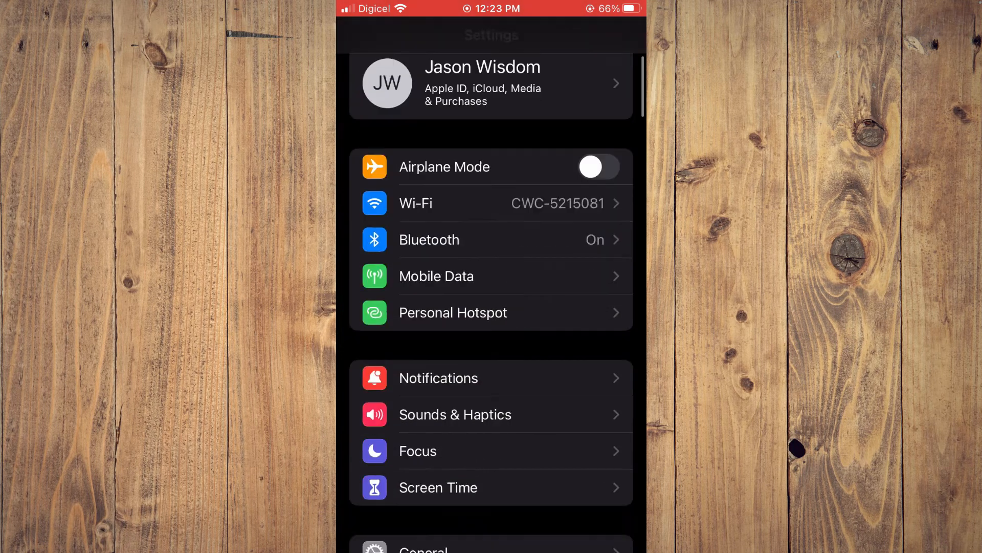
Step: Reach the Audio Messages Expire options in Messages settings, currently After 2 Minutes
{"action": "scroll", "scroll_direction": "down", "scroll_amount": 3}
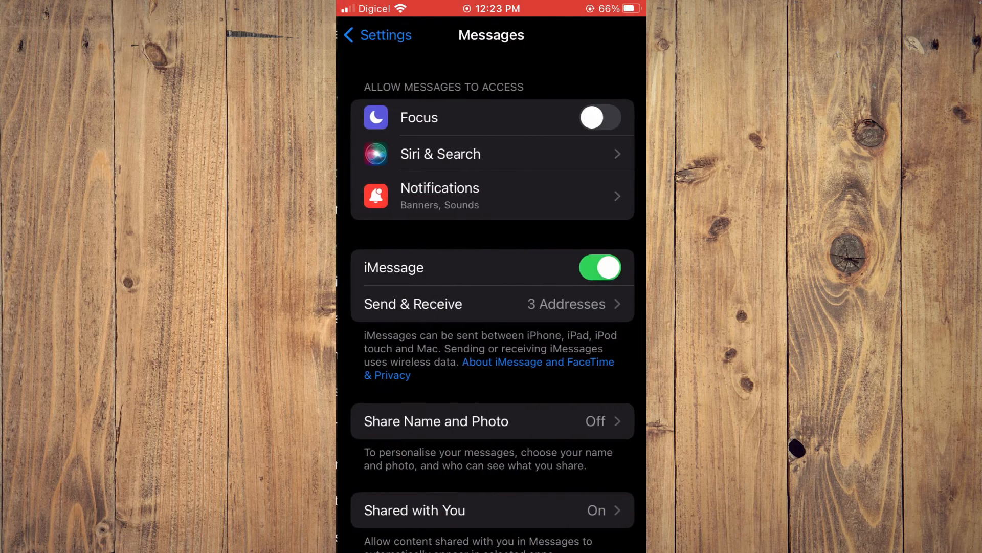
{"action": "scroll", "scroll_direction": "down", "scroll_amount": 3}
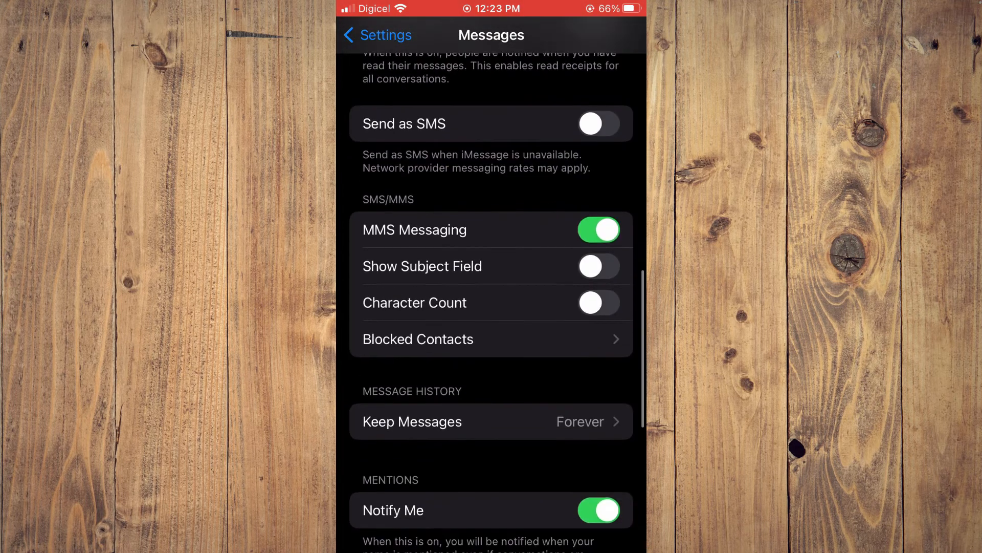
{"action": "scroll", "scroll_direction": "down", "scroll_amount": 3}
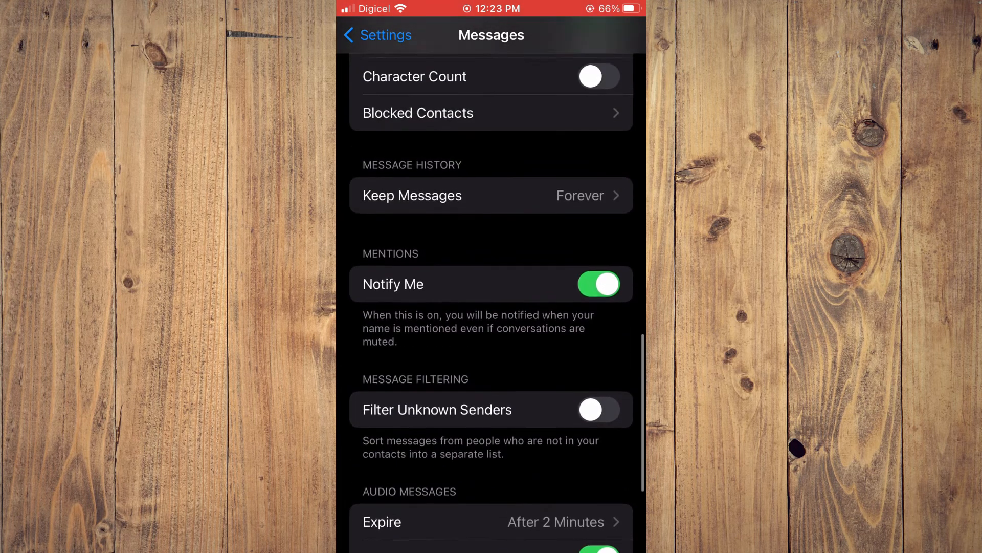
{"action": "scroll", "scroll_direction": "down", "scroll_amount": 3}
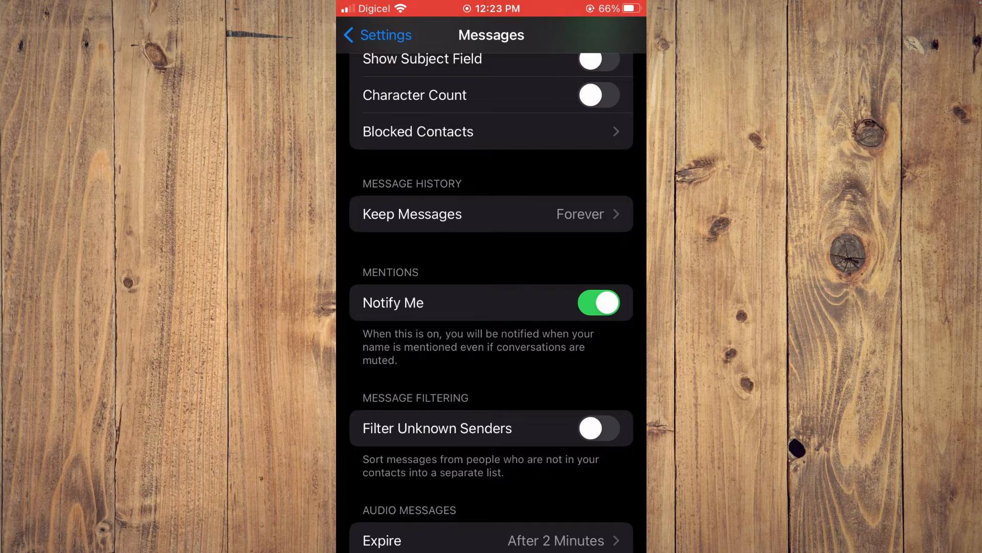
{"action": "left_click", "coordinate": [491, 214]}
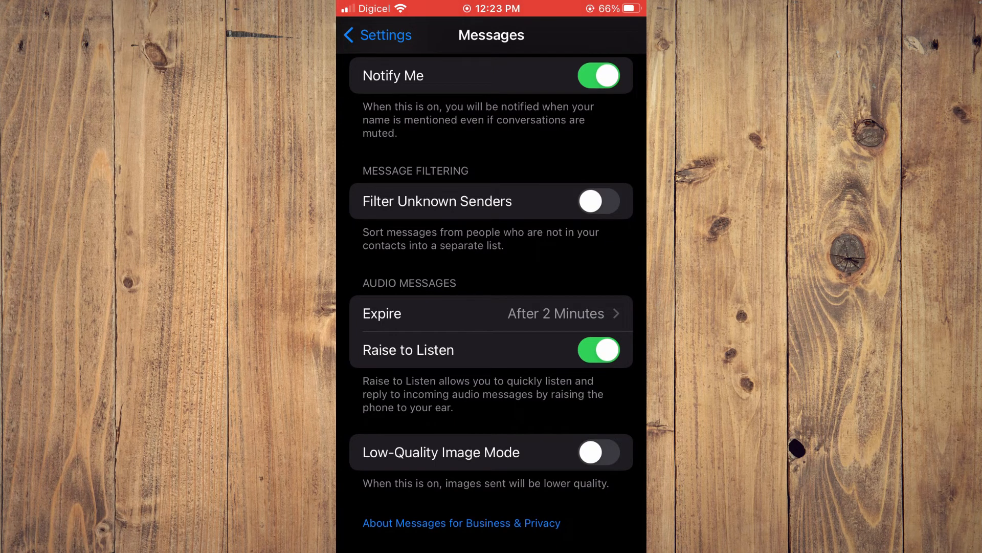
{"action": "left_click", "coordinate": [491, 313]}
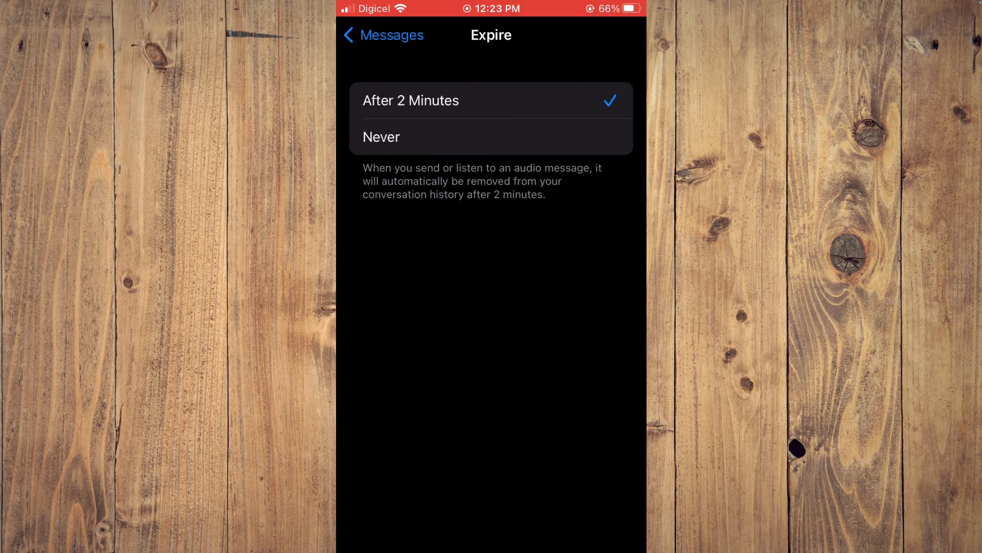